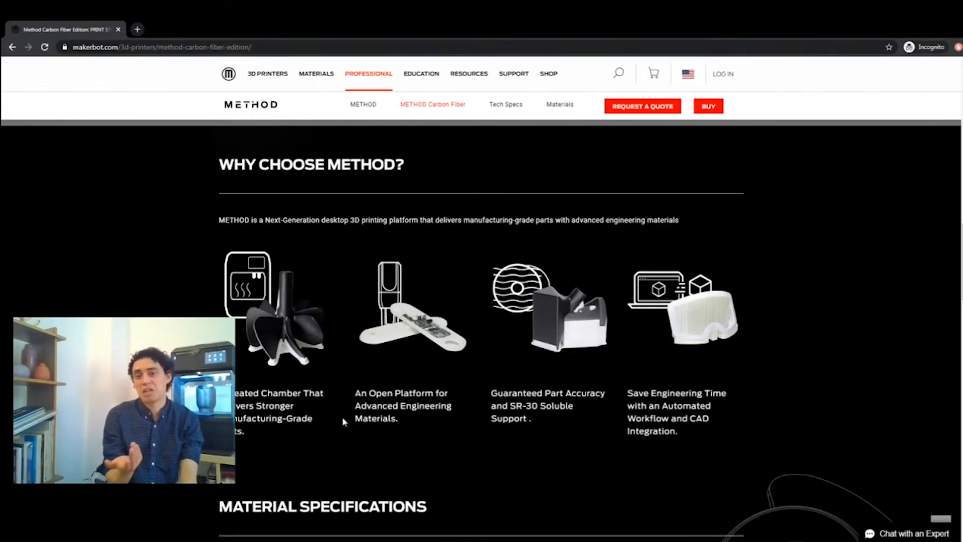
scroll(down, 3)
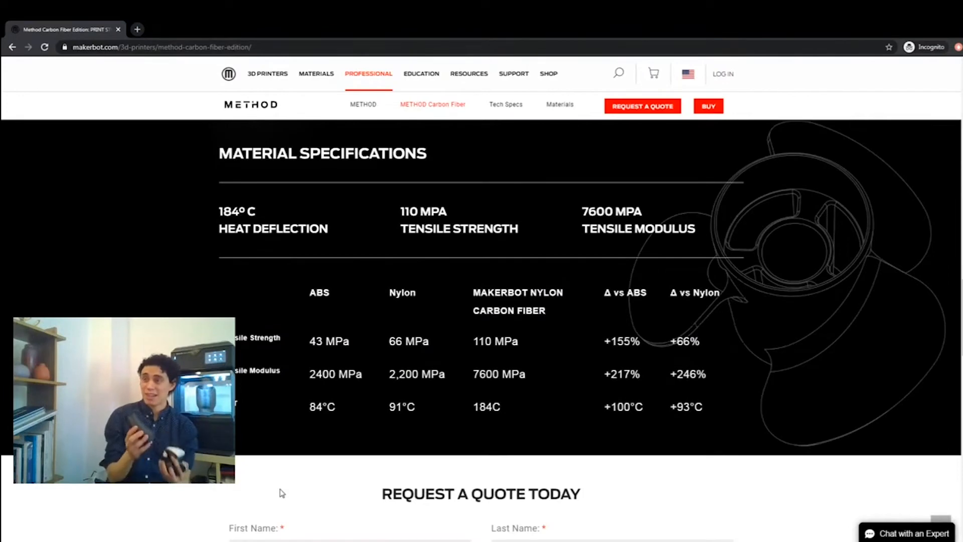